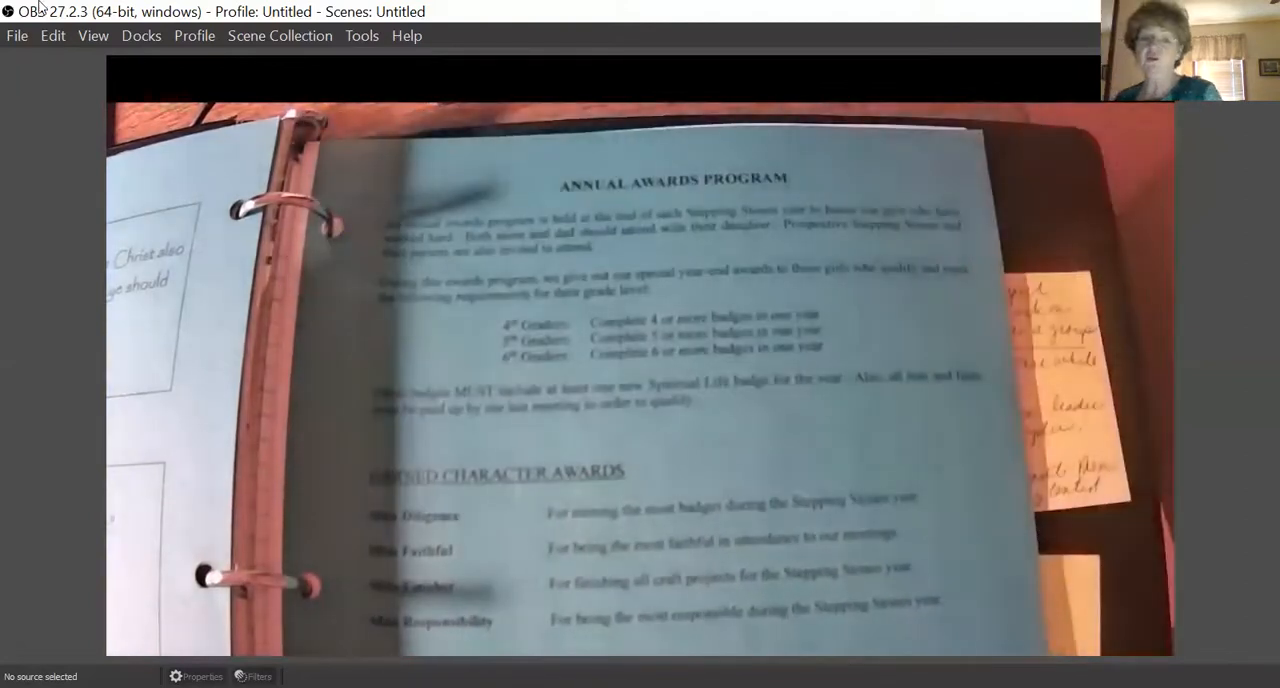
# Open OBS's View menu while the webcam preview shows the binder's awards pages.
pyautogui.click(12, 36)
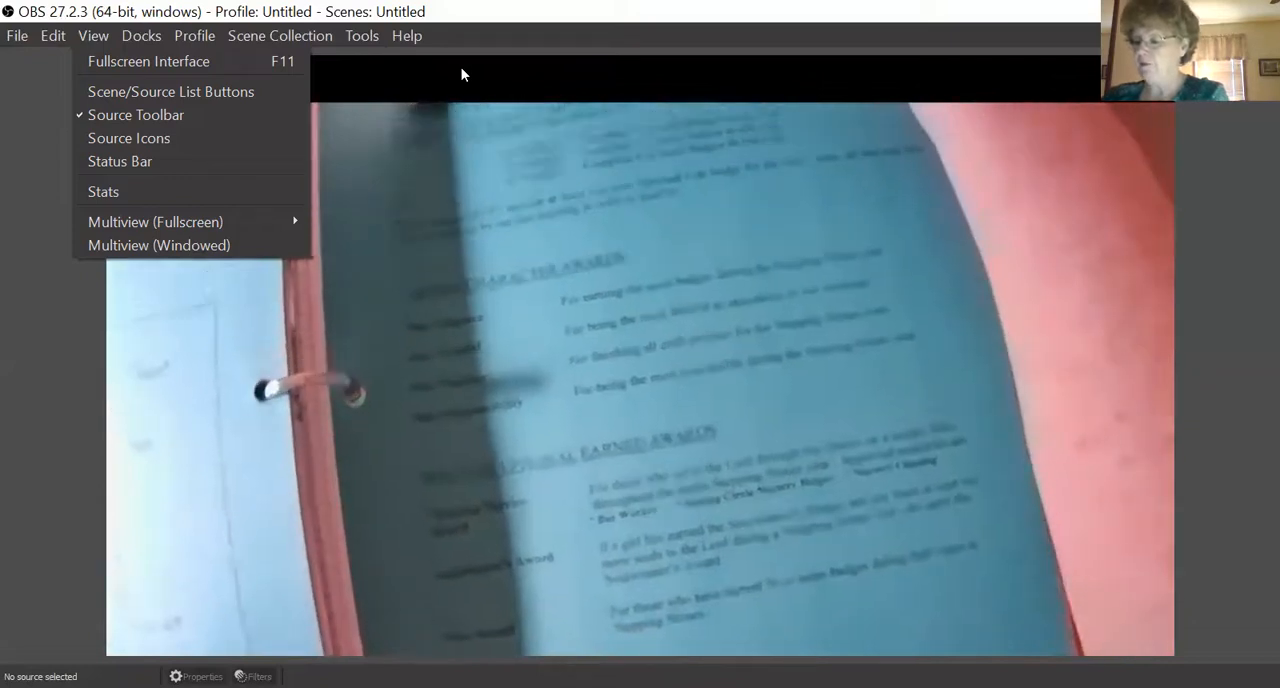
pyautogui.click(407, 35)
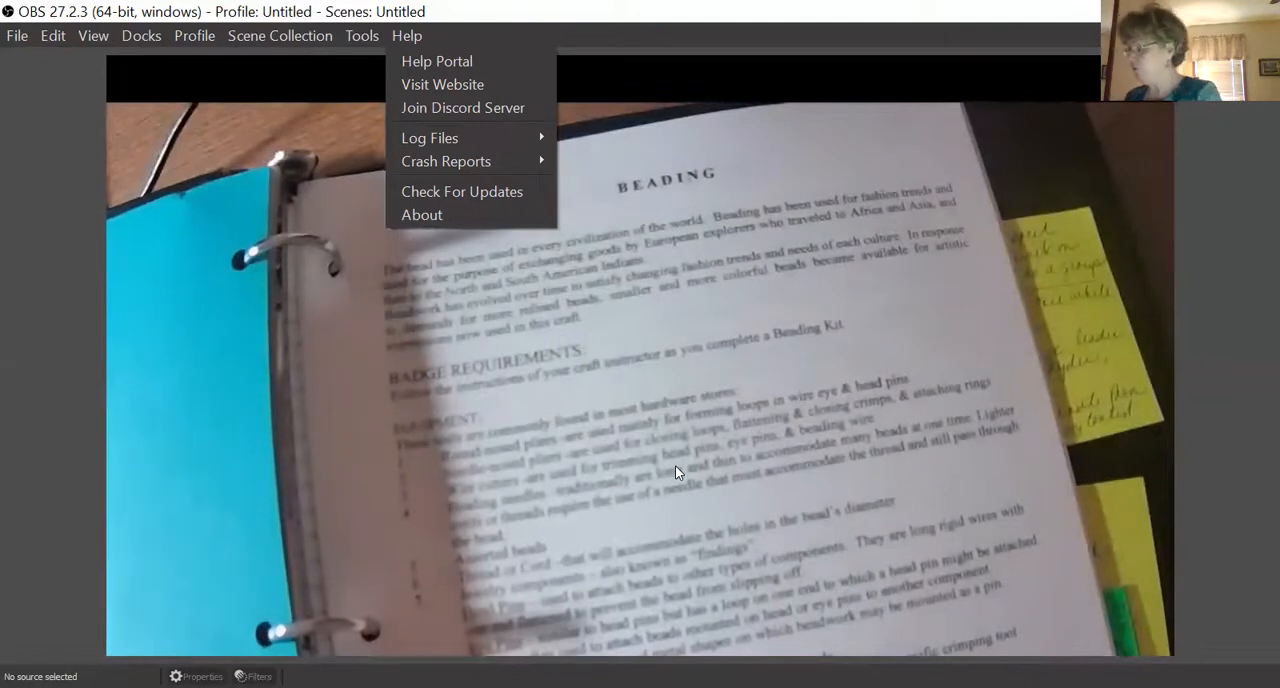